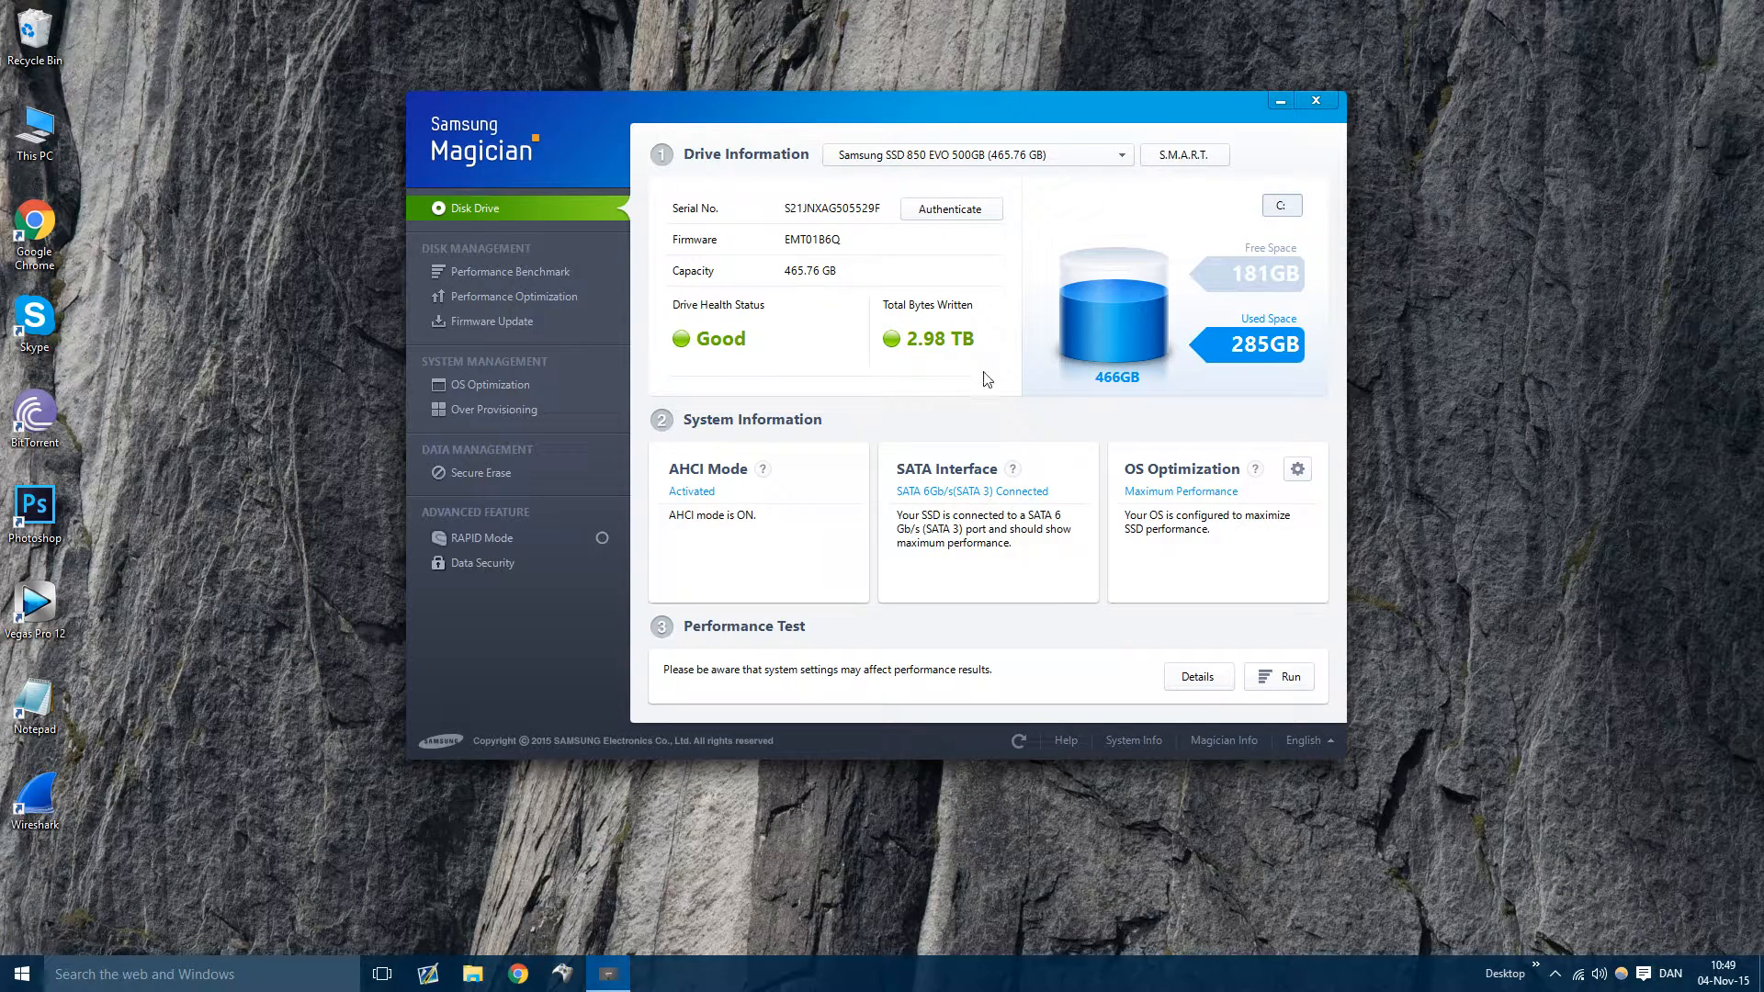
mouse_move(1027, 388)
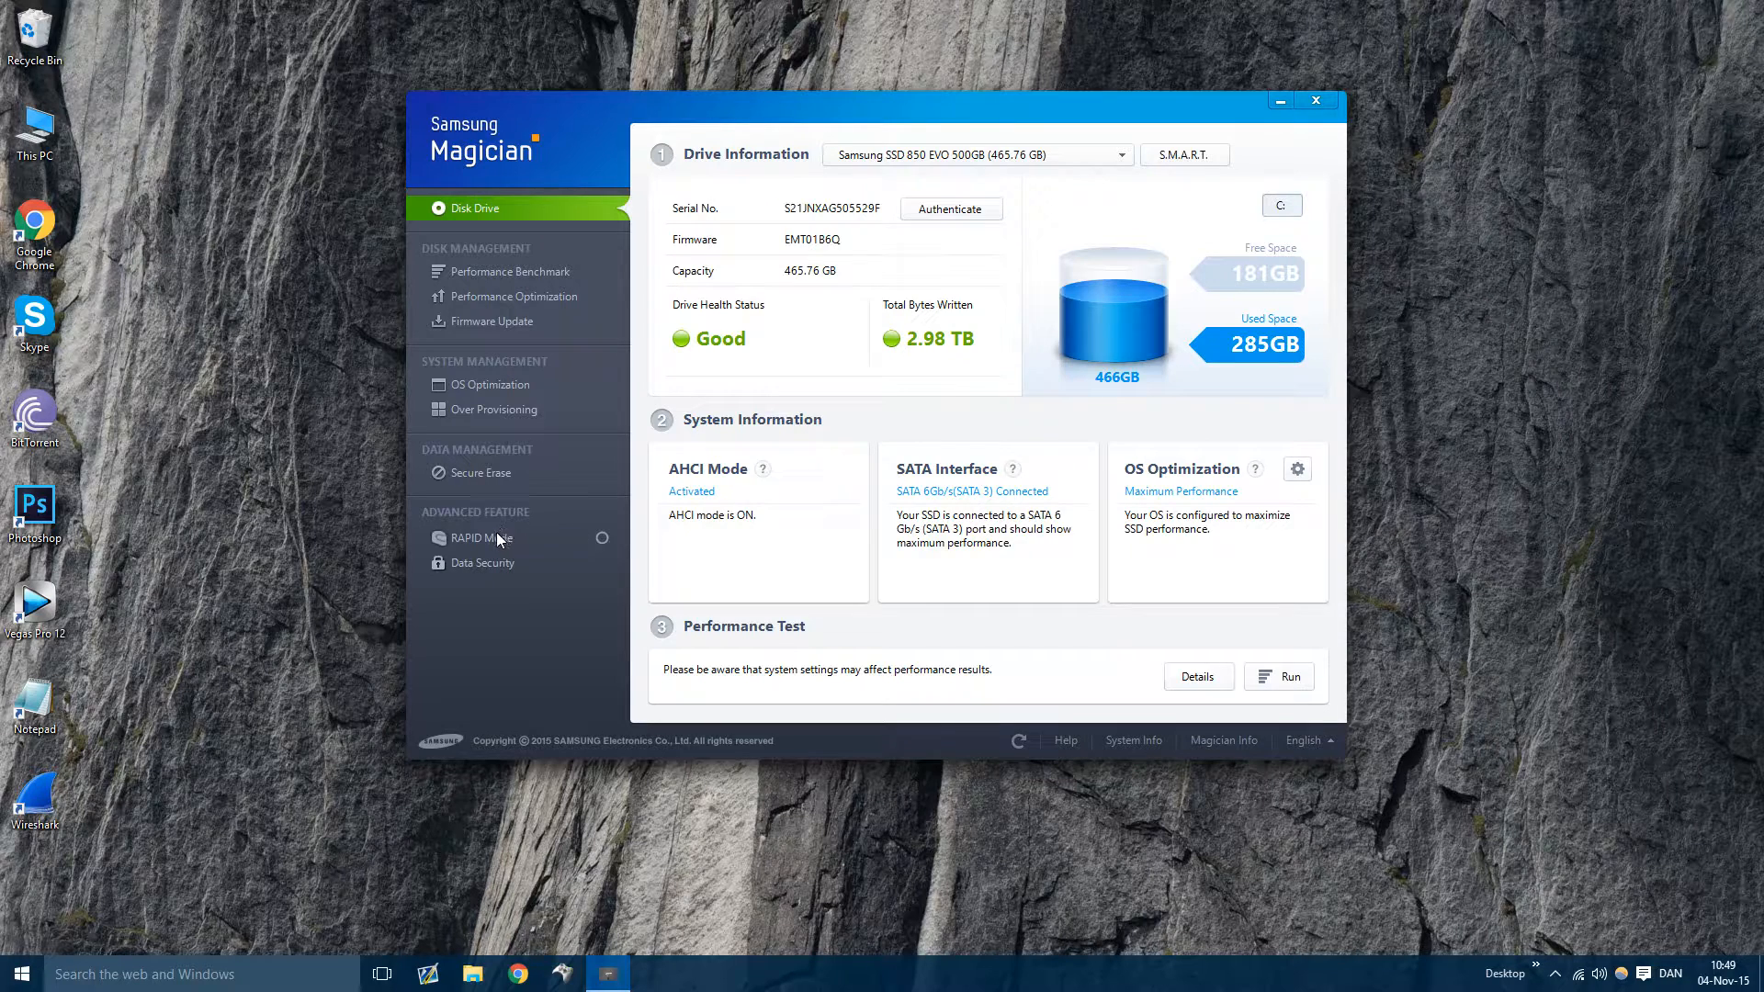
mouse_move(529, 307)
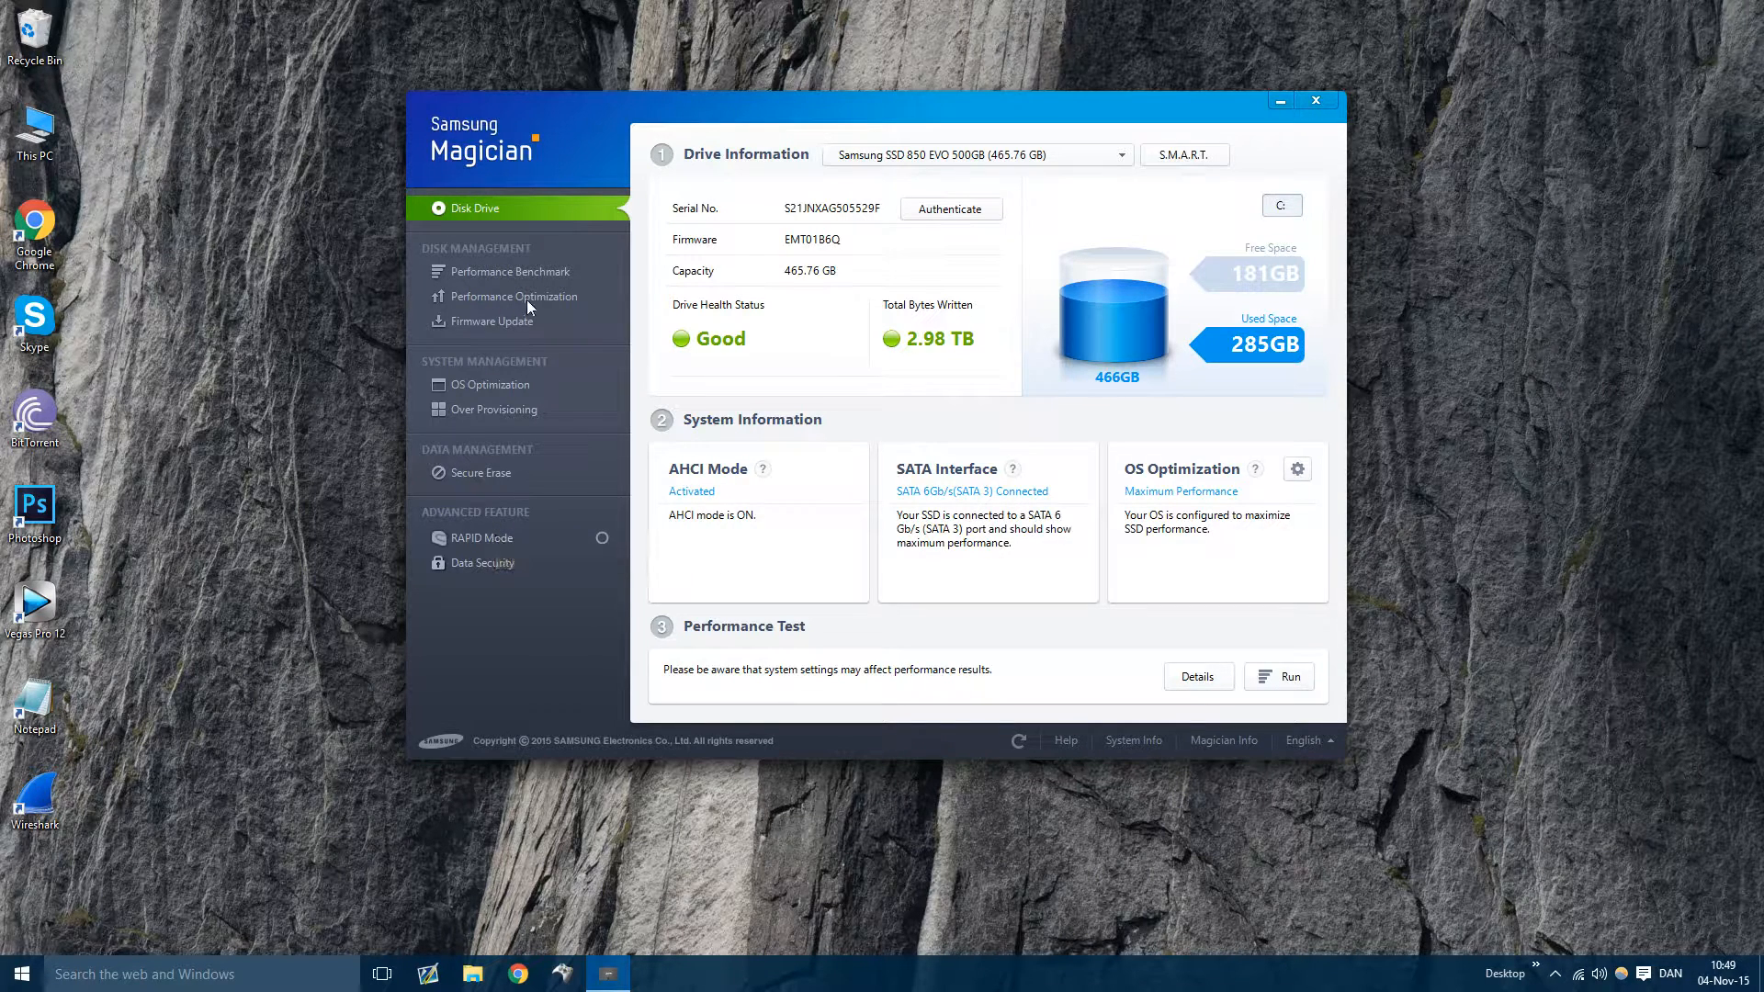
mouse_move(731, 345)
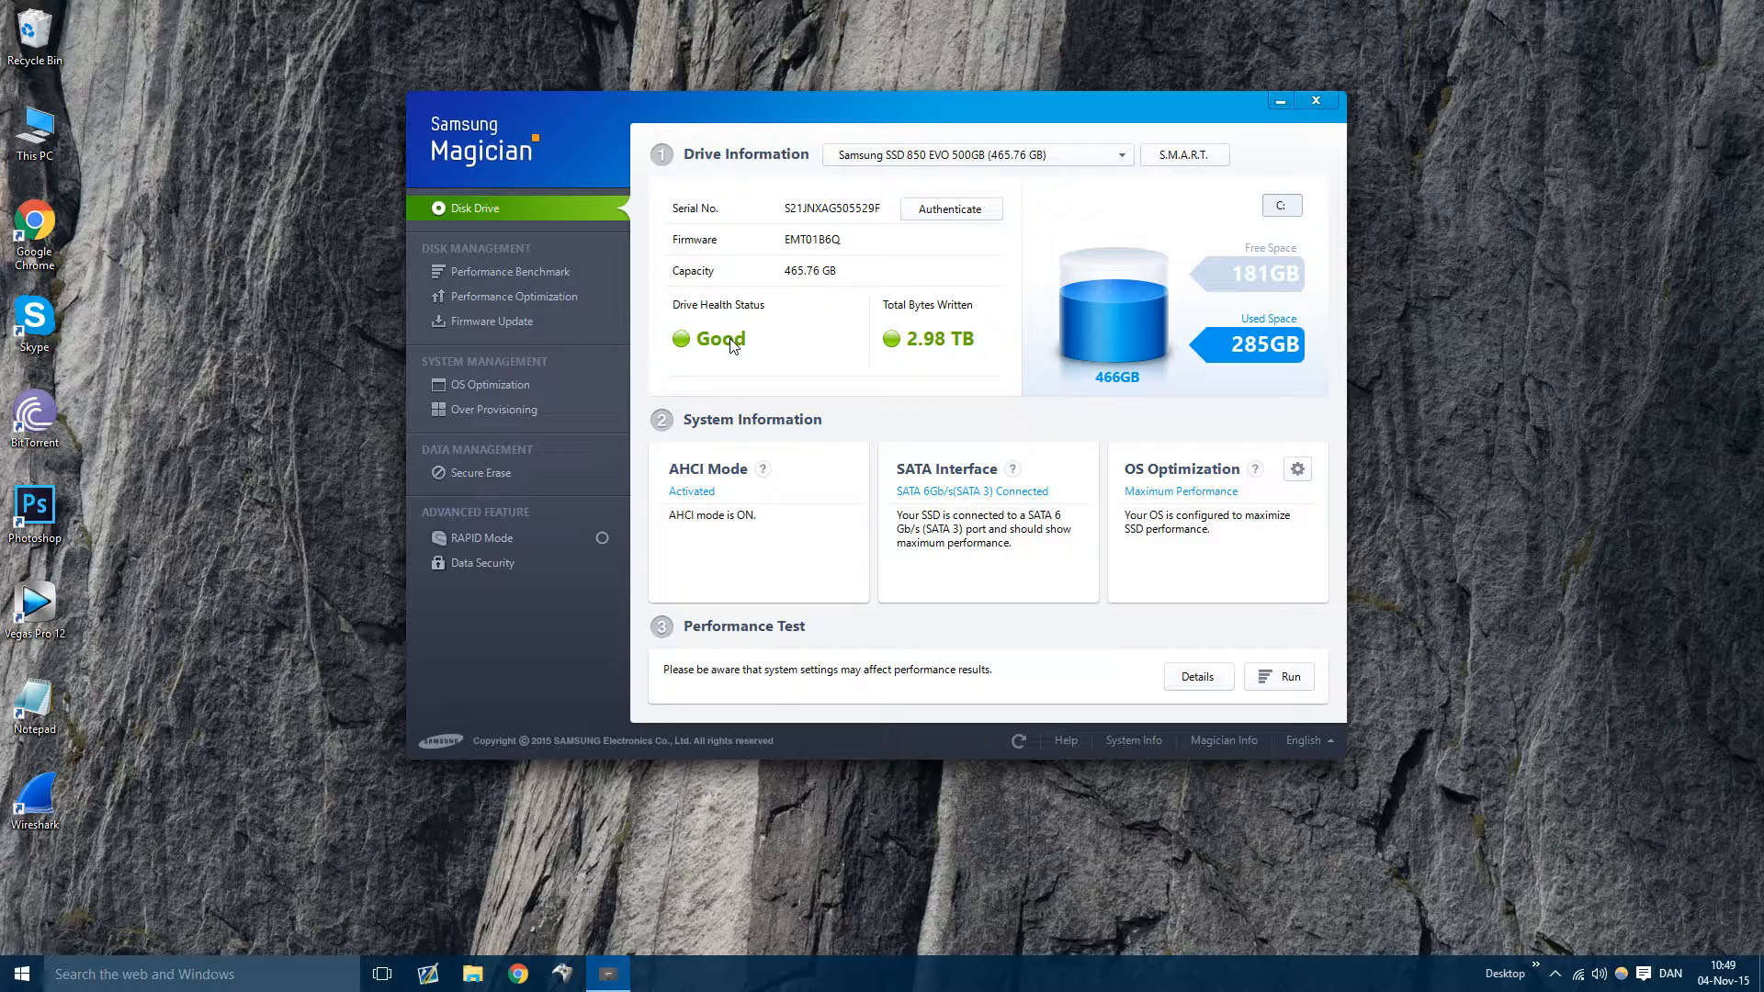
mouse_move(539, 327)
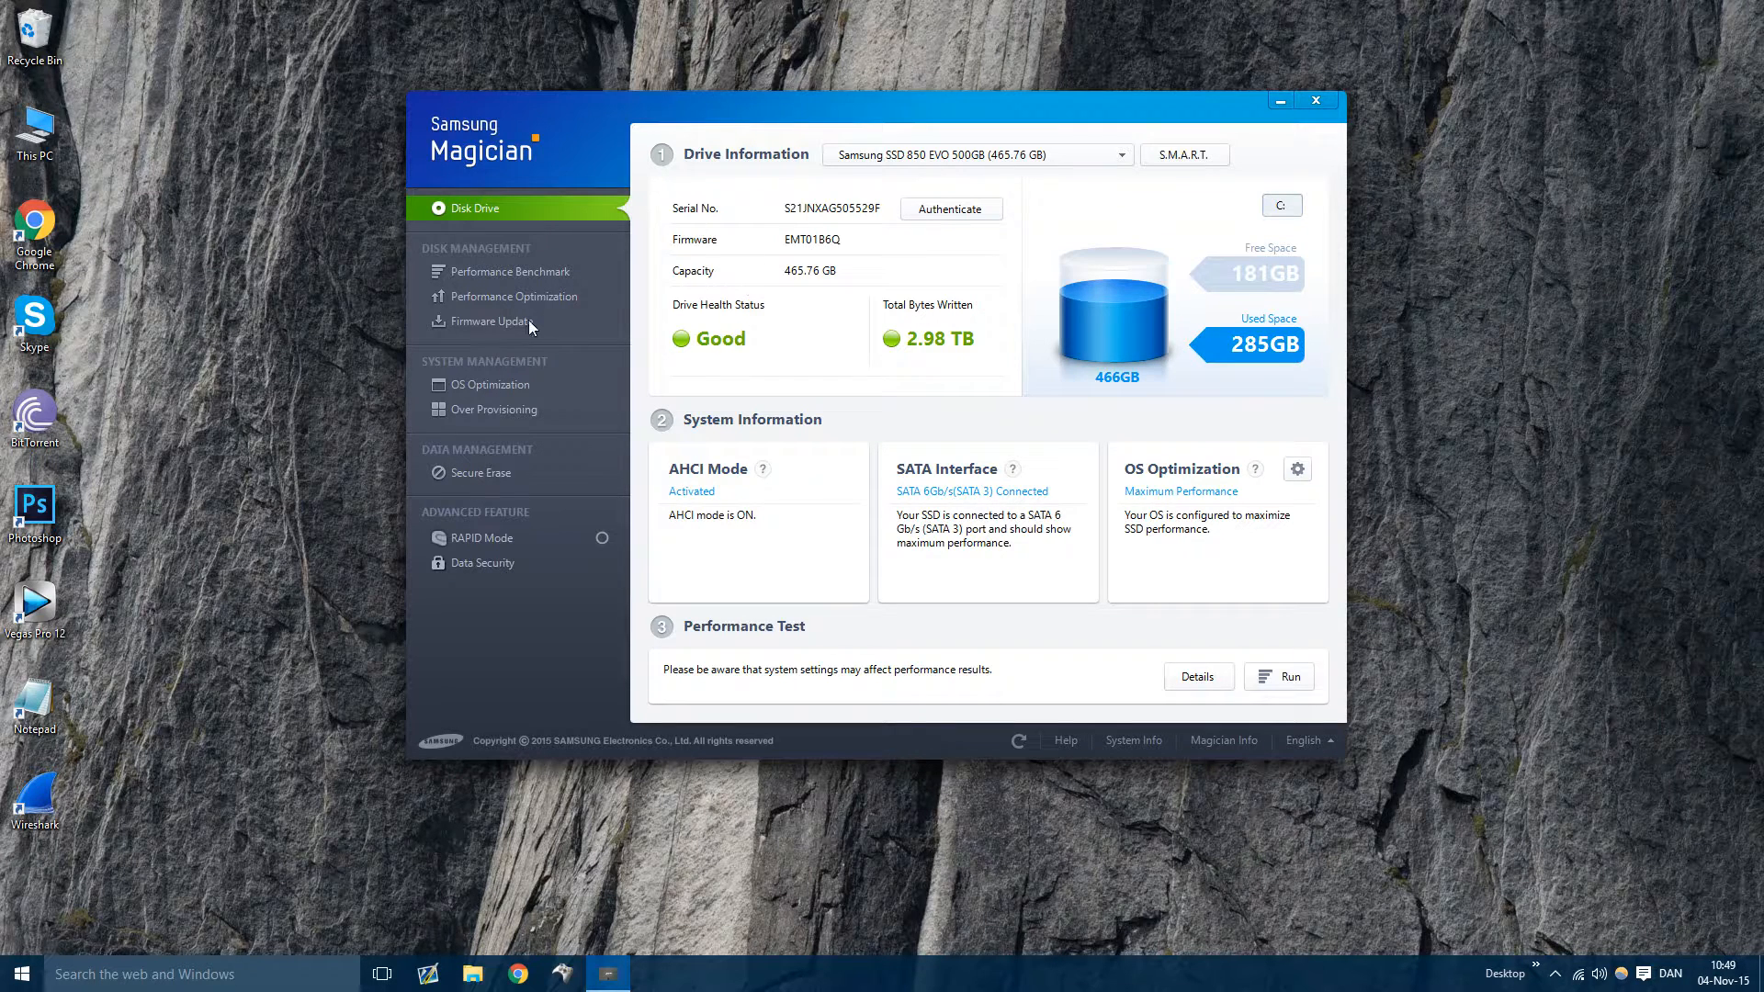
Review firmware status, RAPID mode status and installed Magician version 4.8, then go to Samsung's downloads webpage
left_click(489, 320)
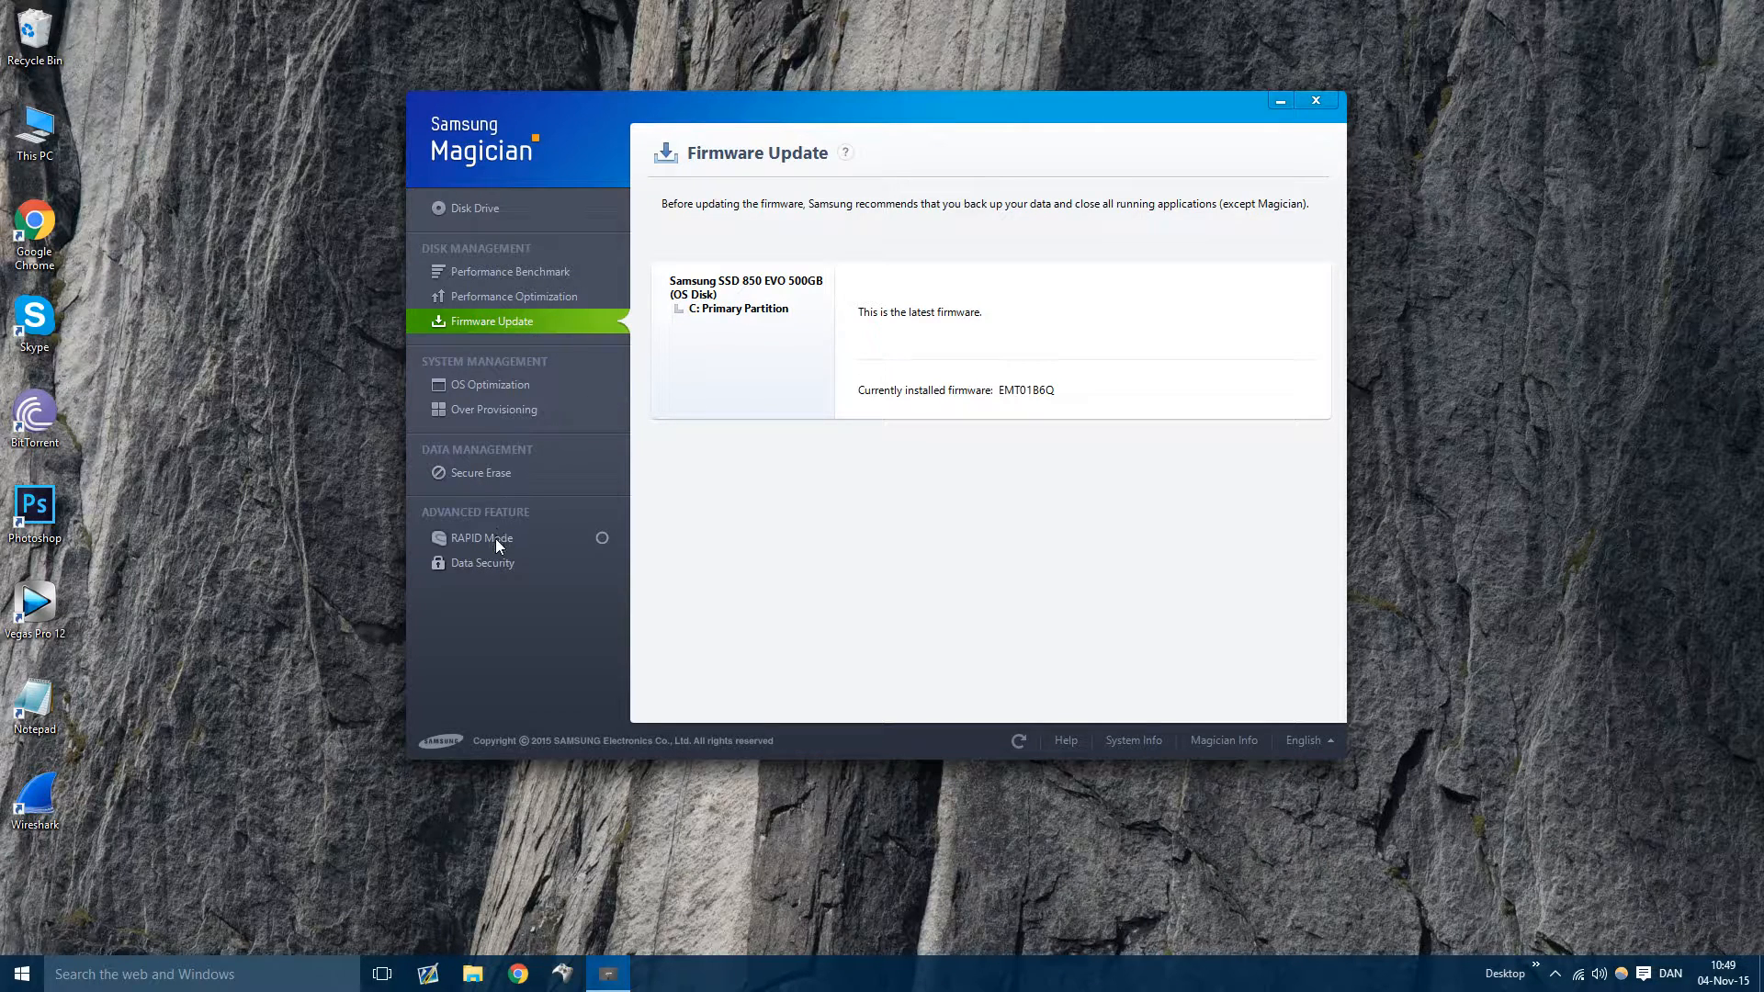
left_click(482, 539)
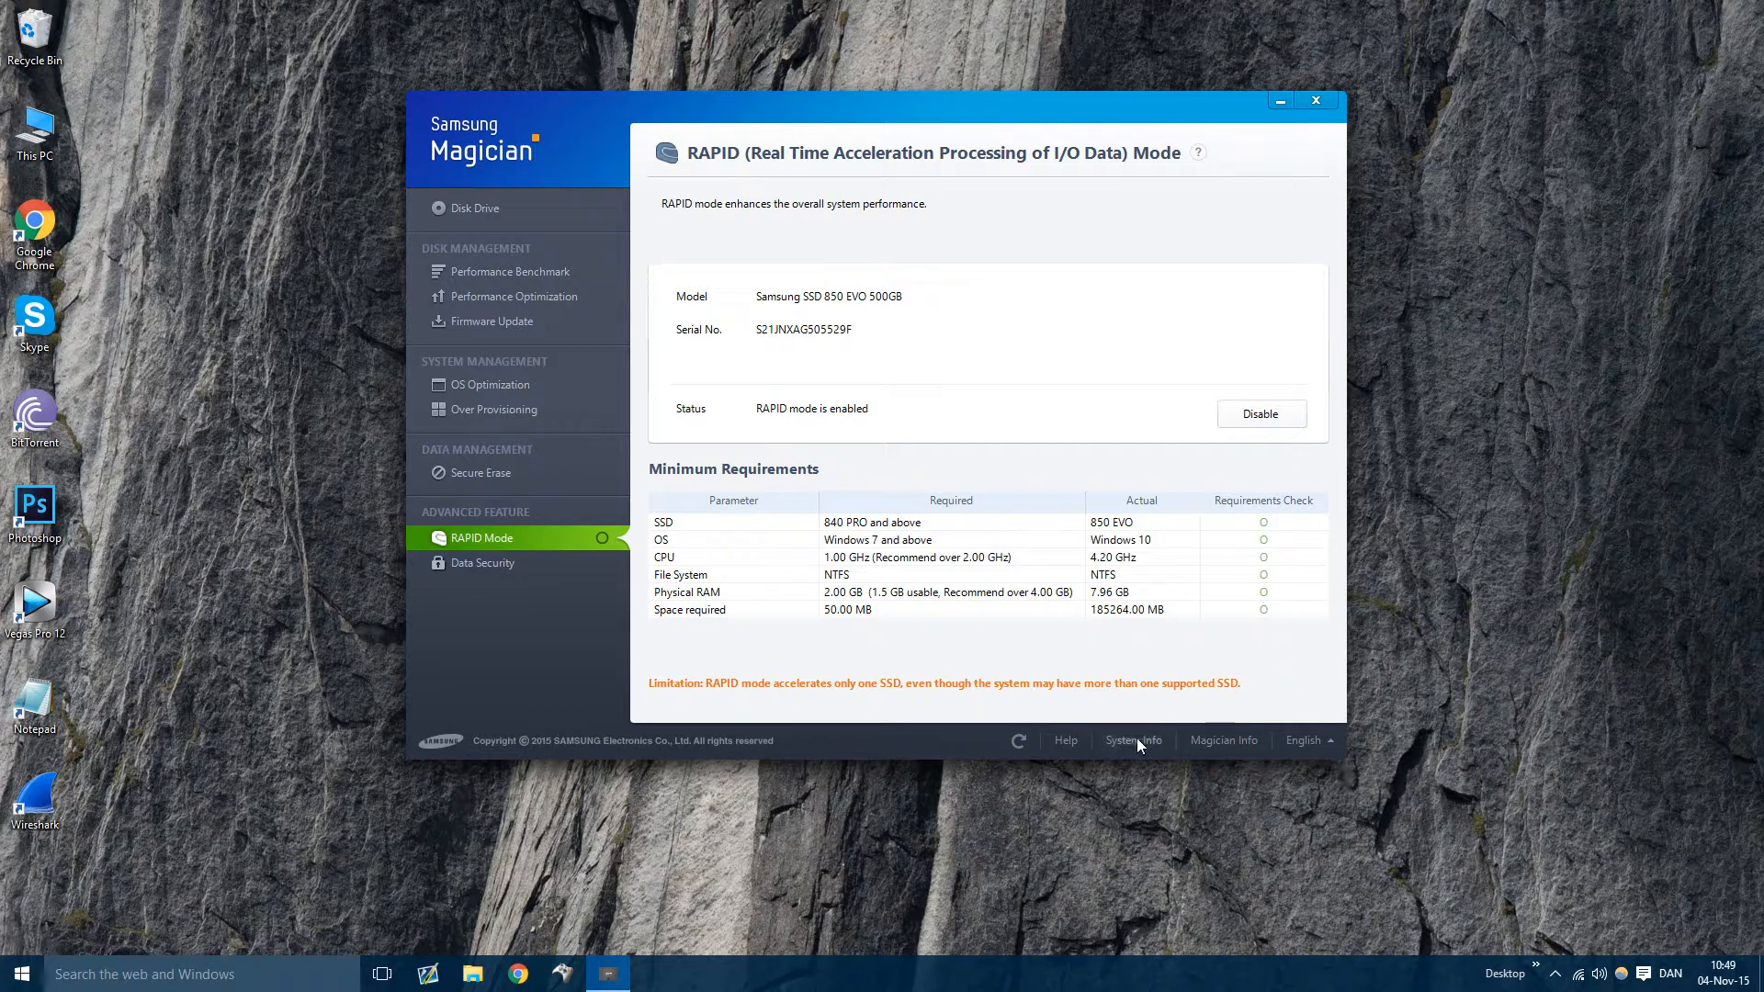
mouse_move(1224, 740)
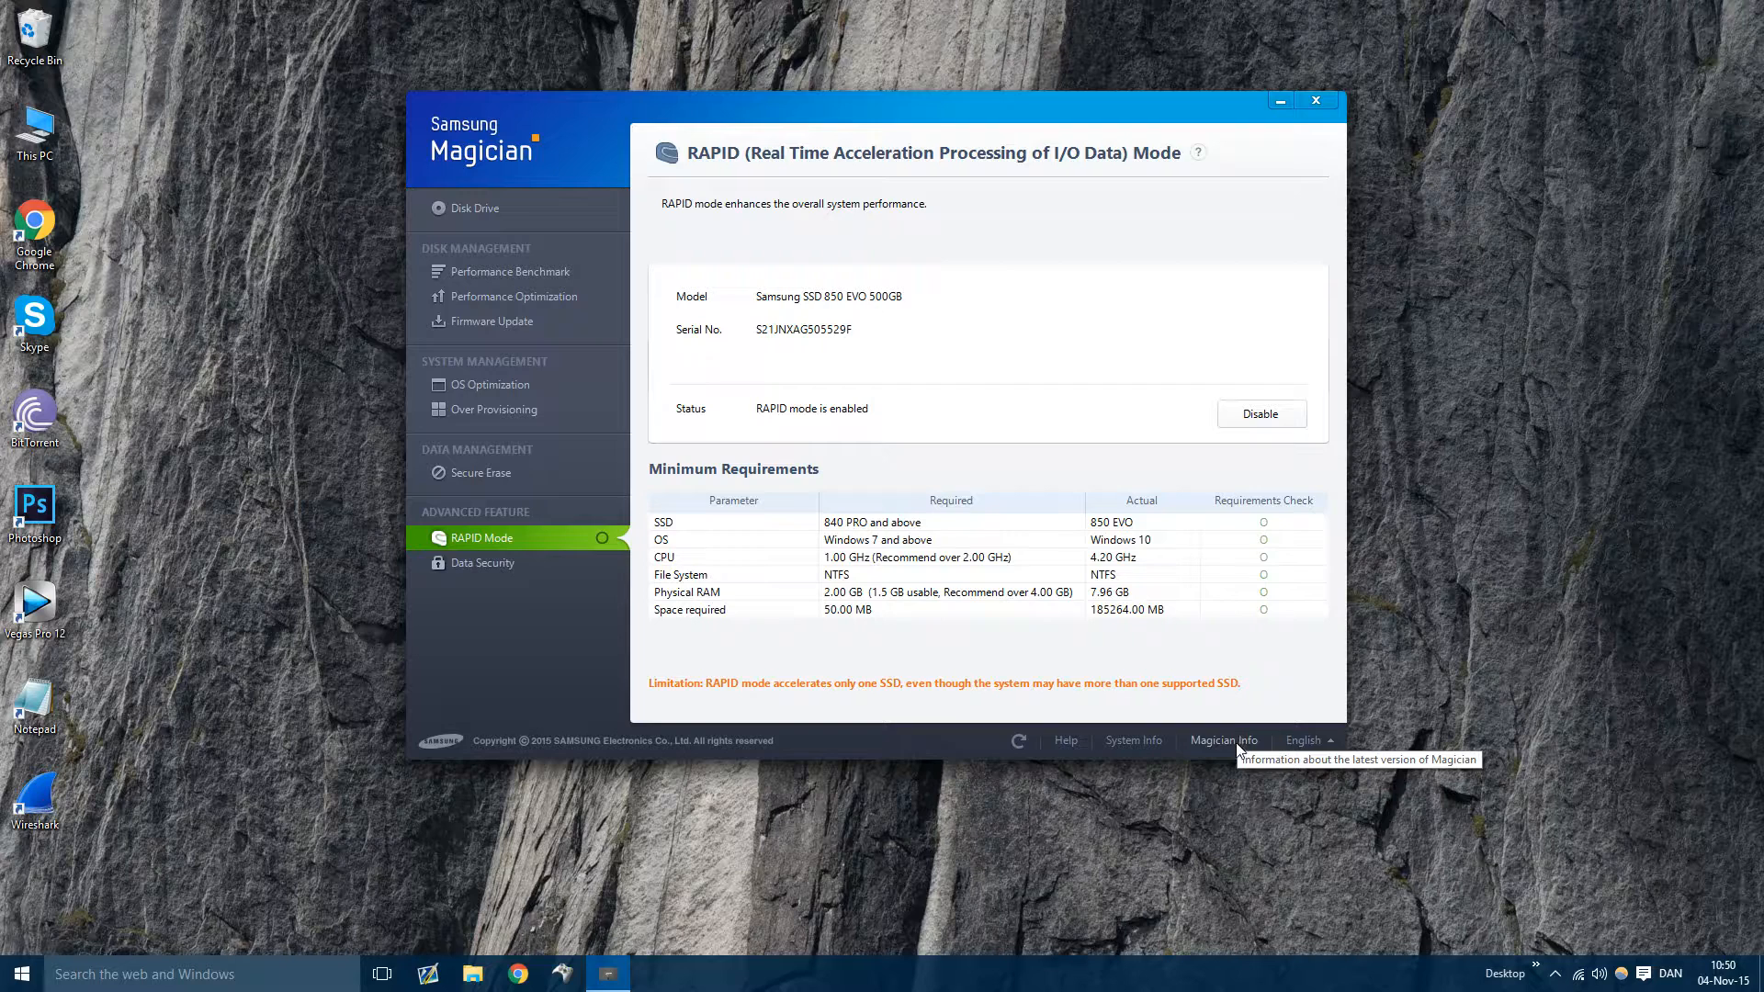
left_click(1224, 740)
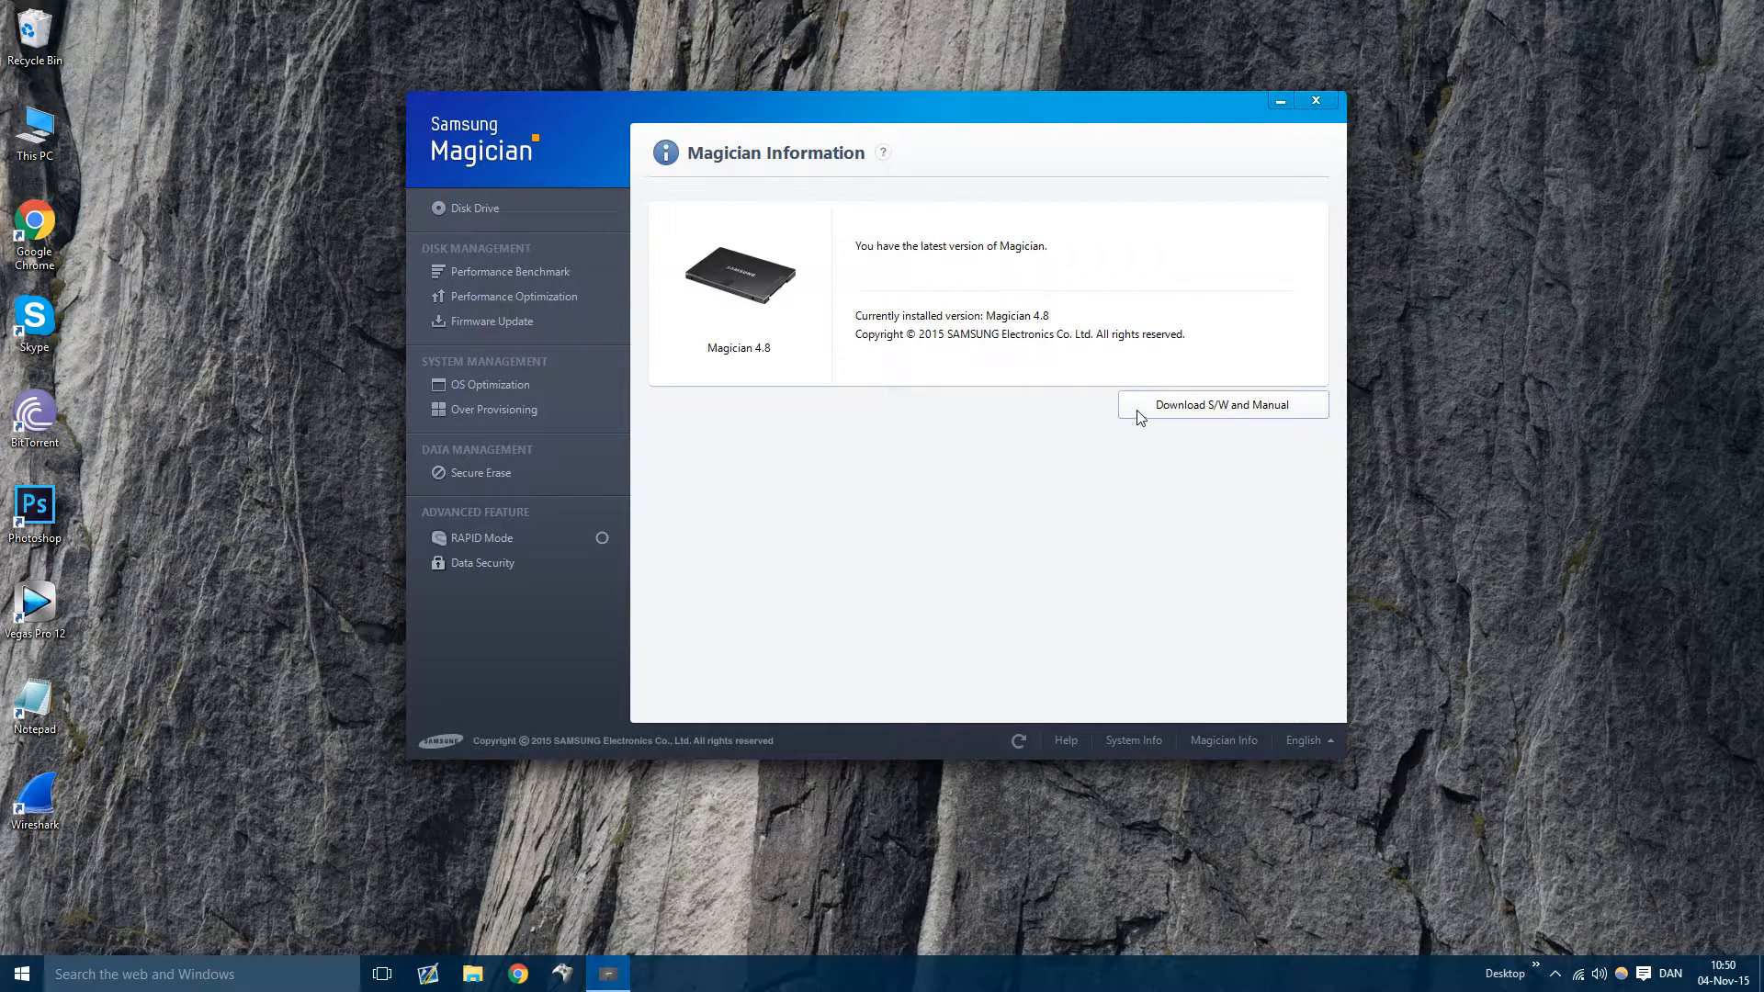
left_click(1222, 404)
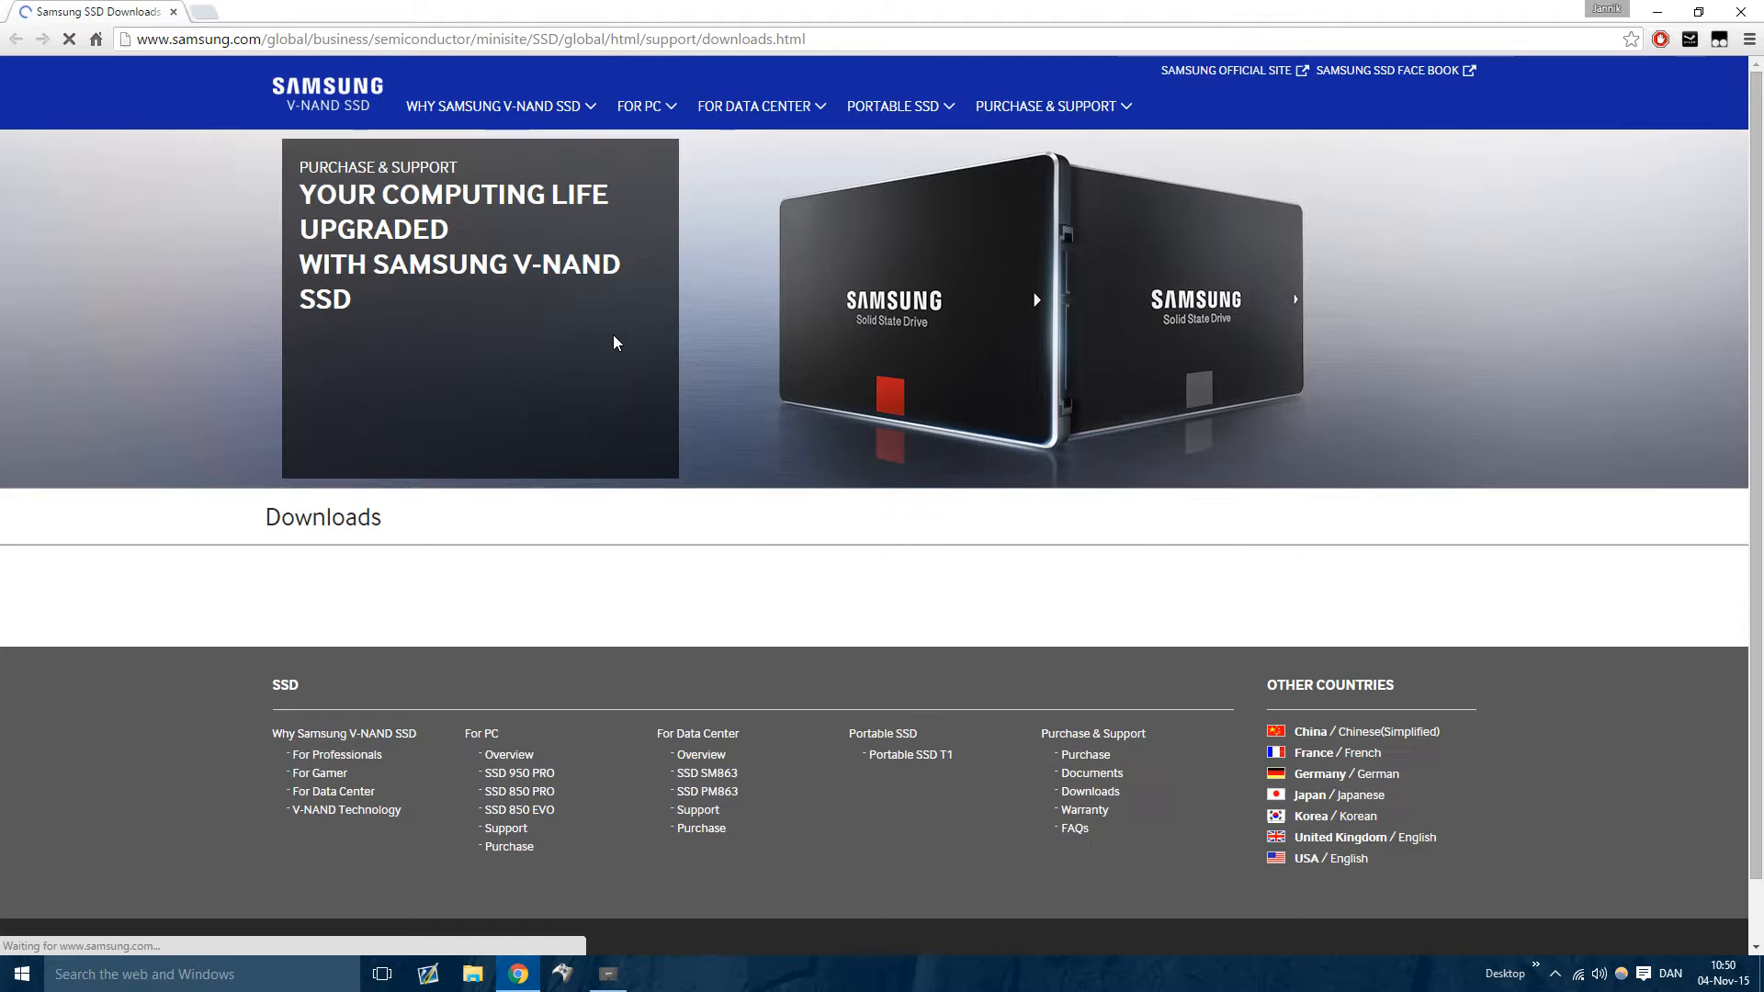
Download the Samsung Magician Software for PC, Version 4.8 (17.4MB) installer
scroll("down", 3)
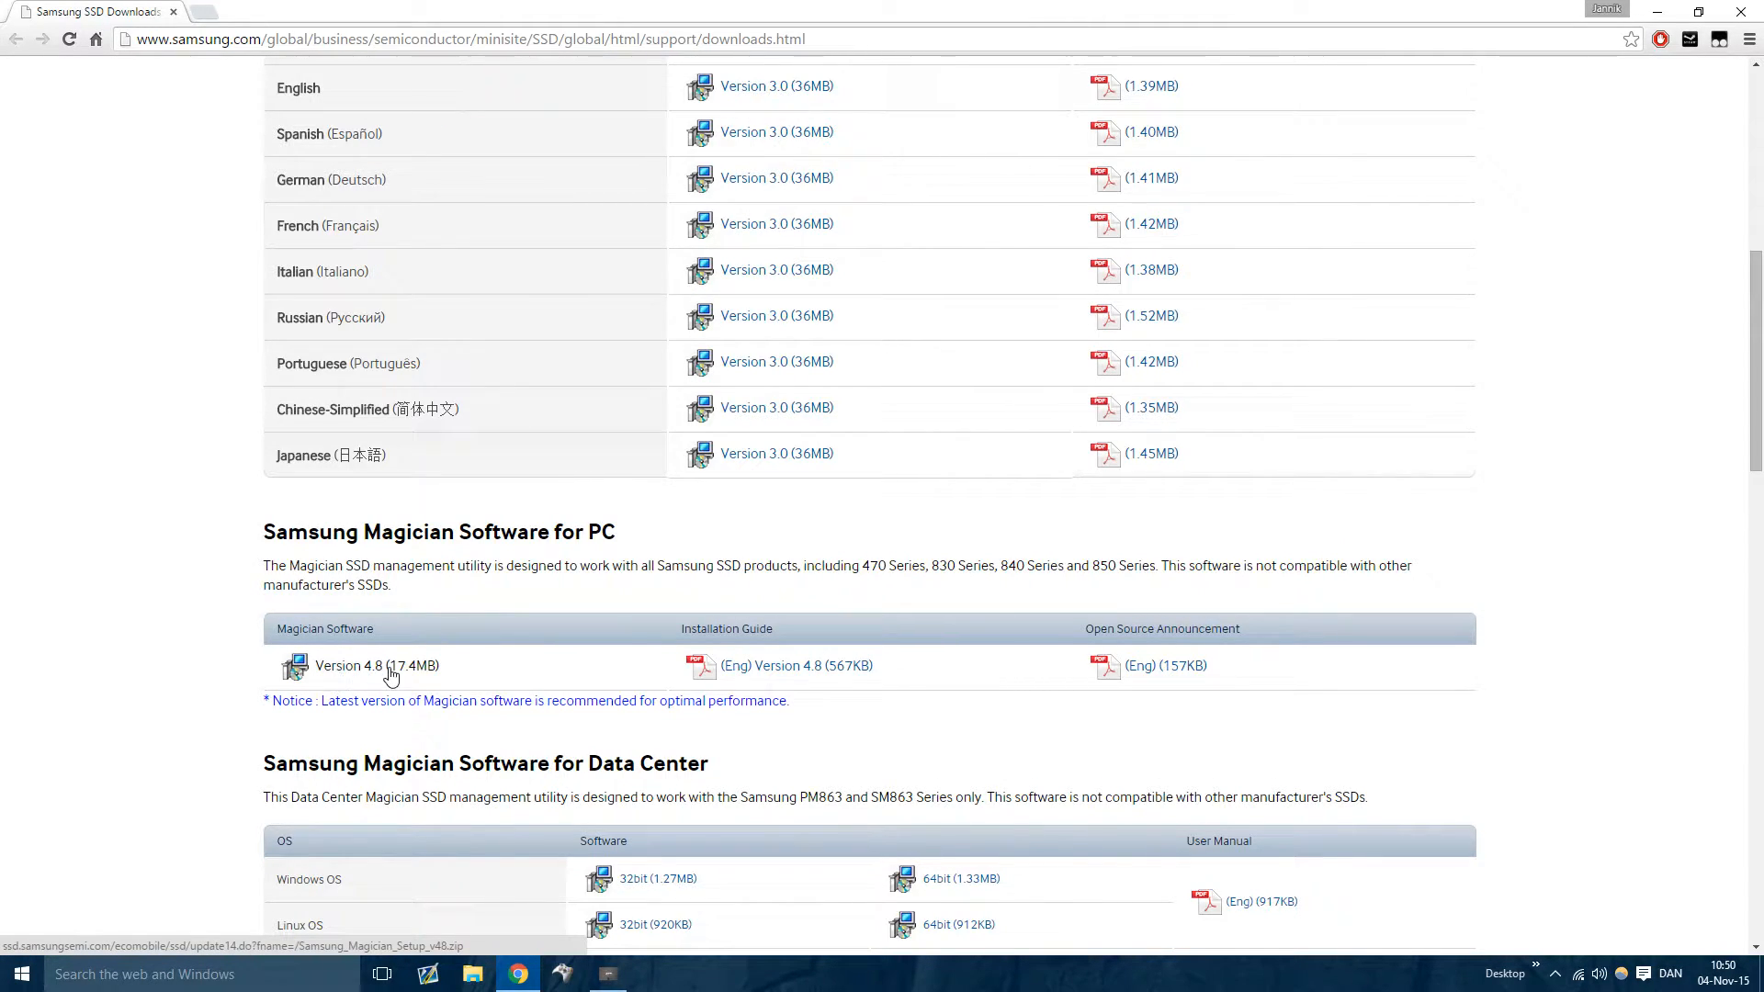
left_click(353, 665)
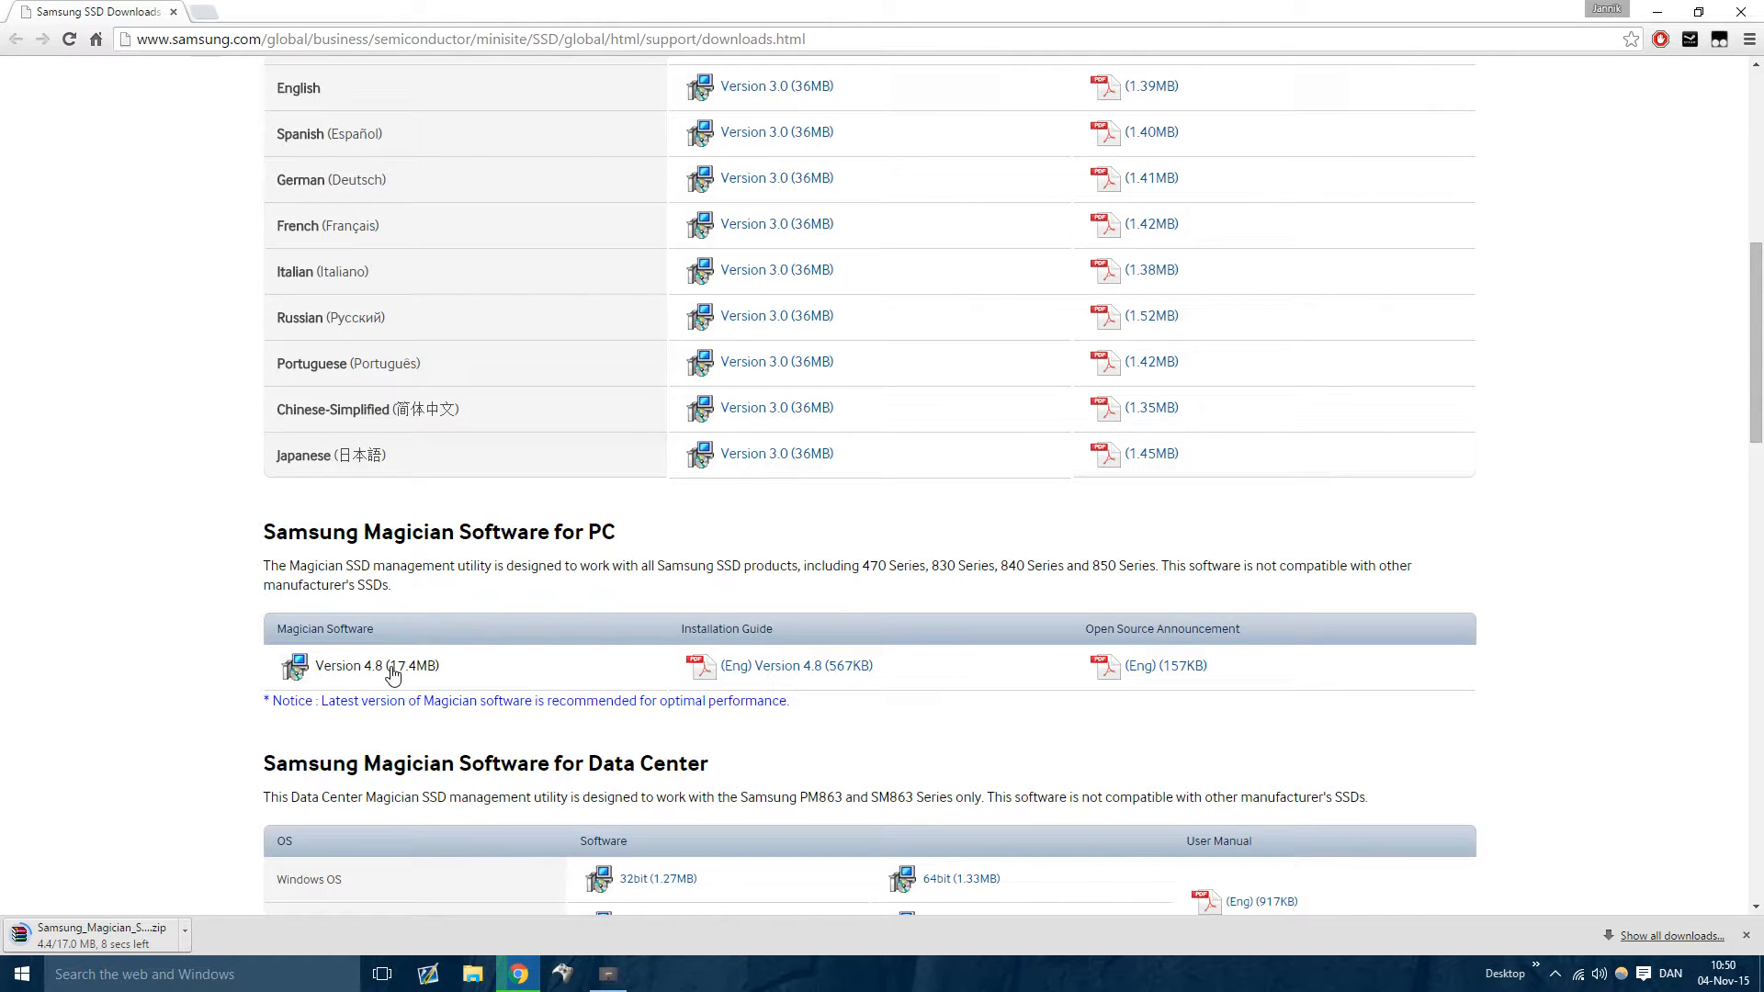
mouse_move(165, 735)
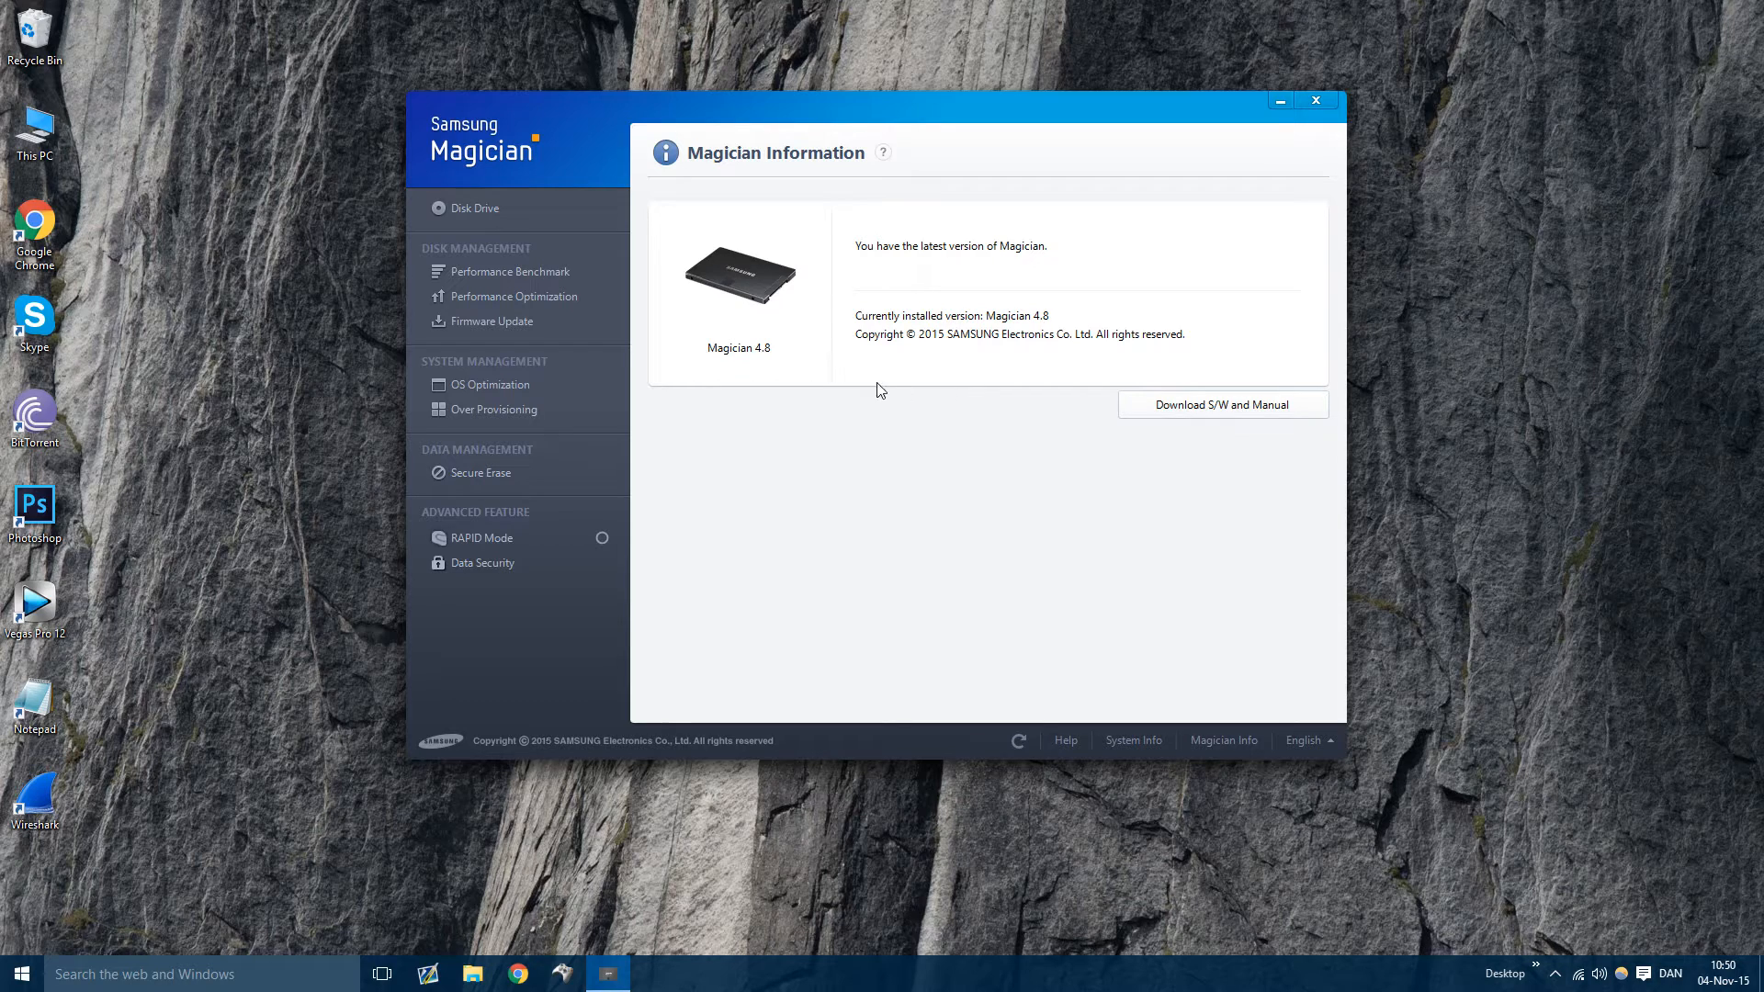
Return to the RAPID Mode page showing RAPID enabled on the SSD 850 EVO
left_click(483, 539)
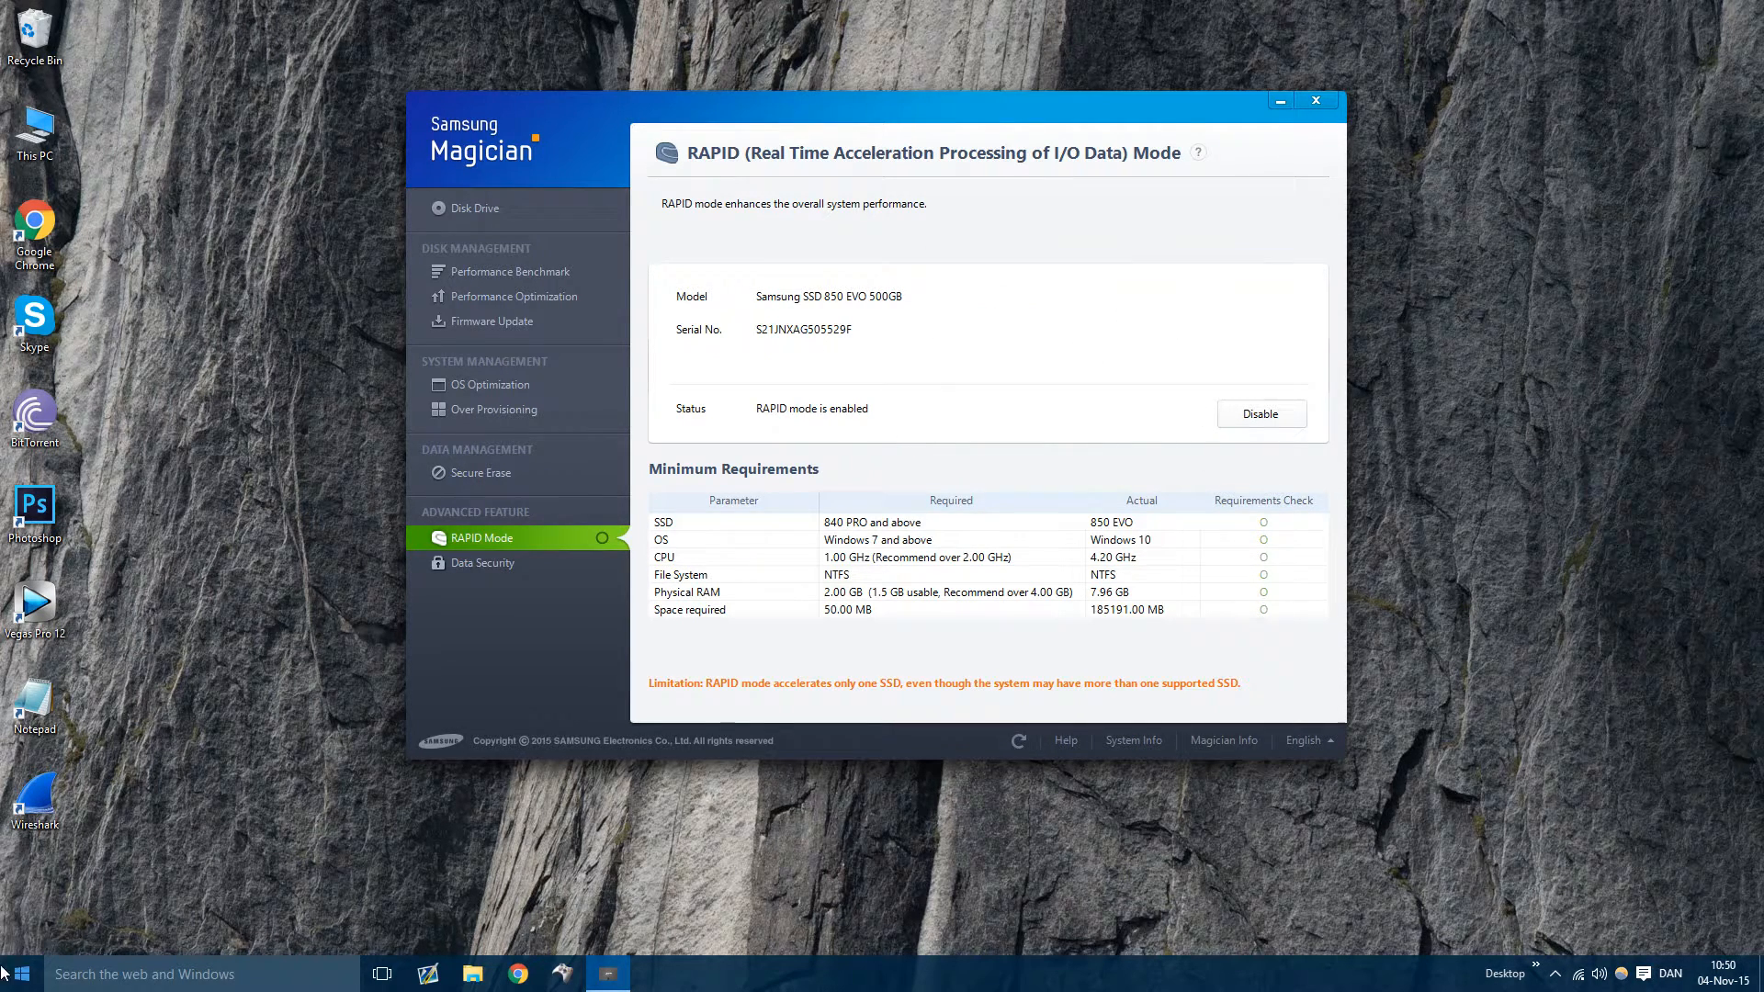
mouse_move(974, 375)
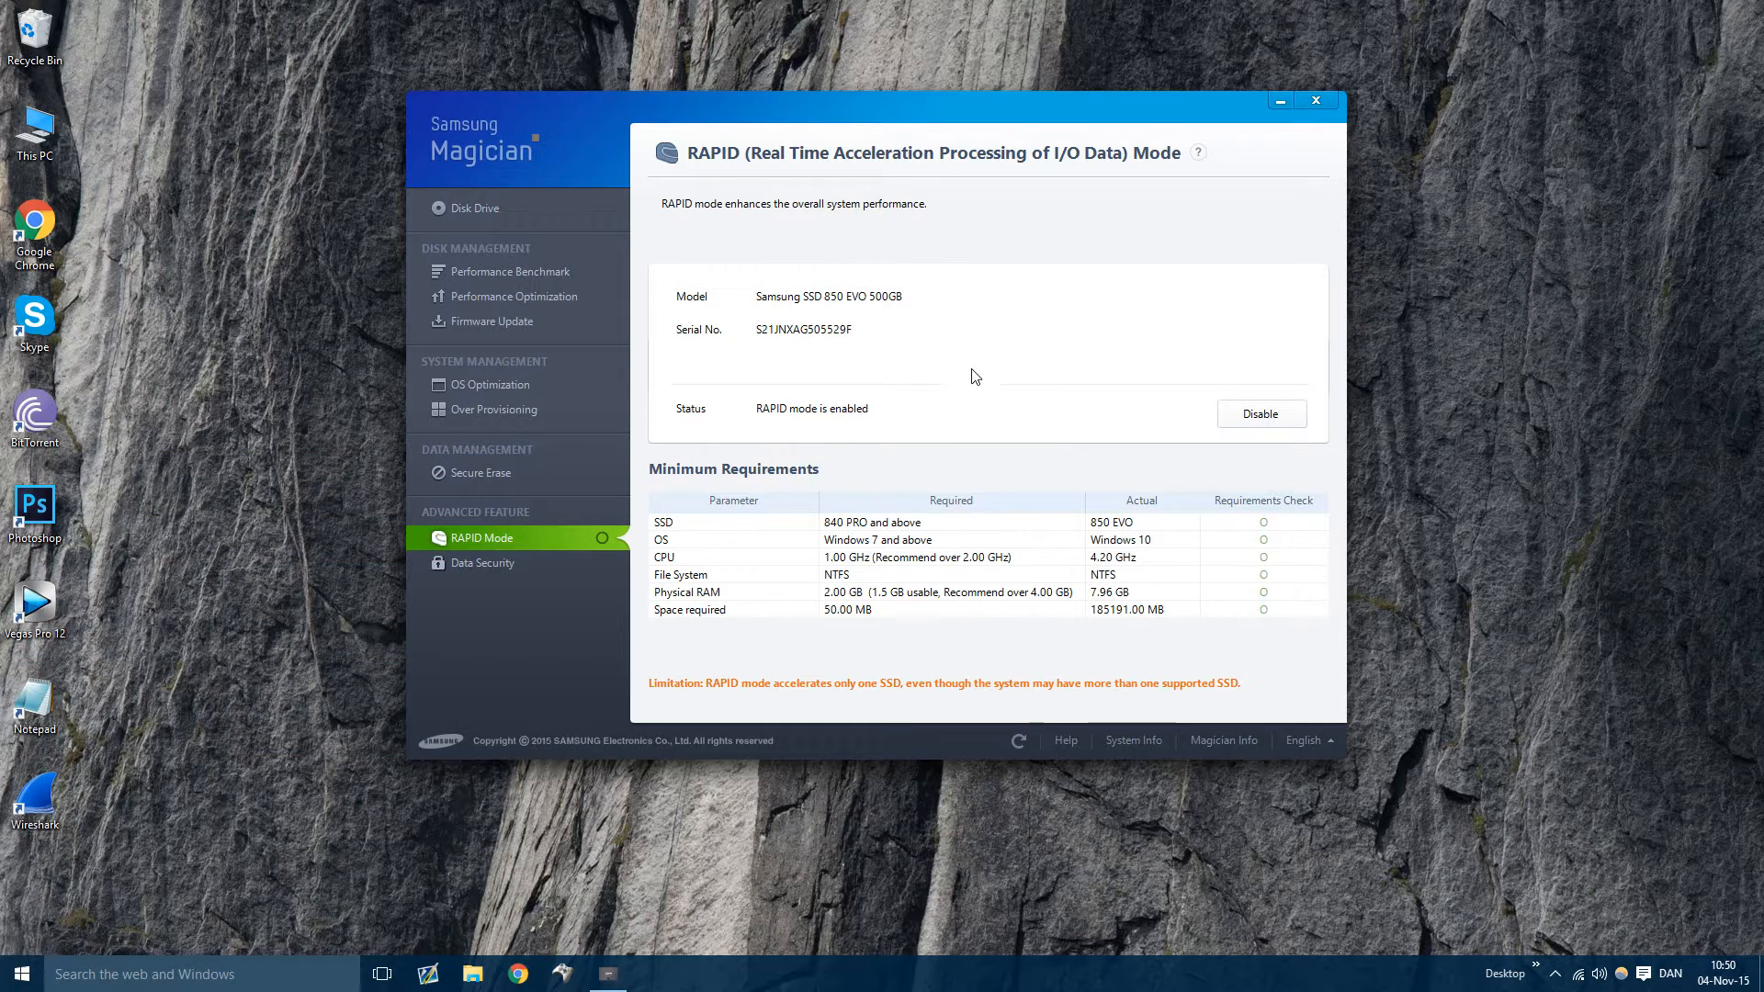